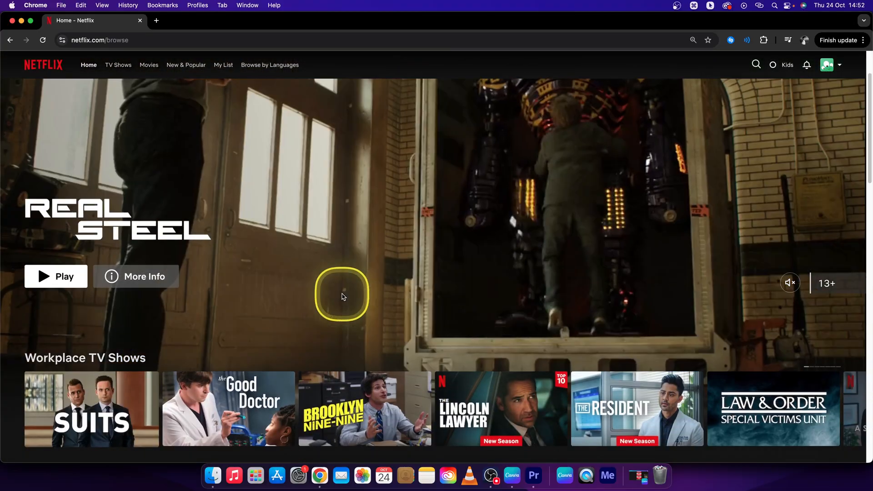
Reach Profile Settings via the profile dropdown, the Account page and Edit settings
scroll(down, 3)
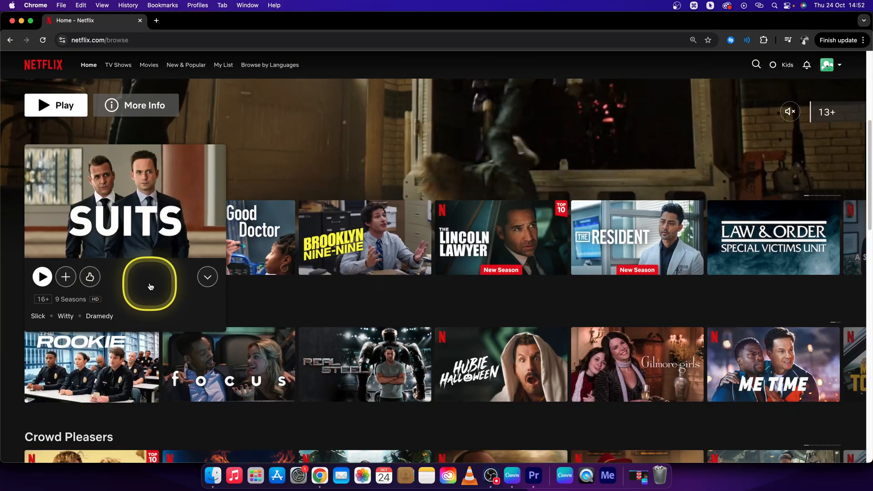
mouse_move(364, 237)
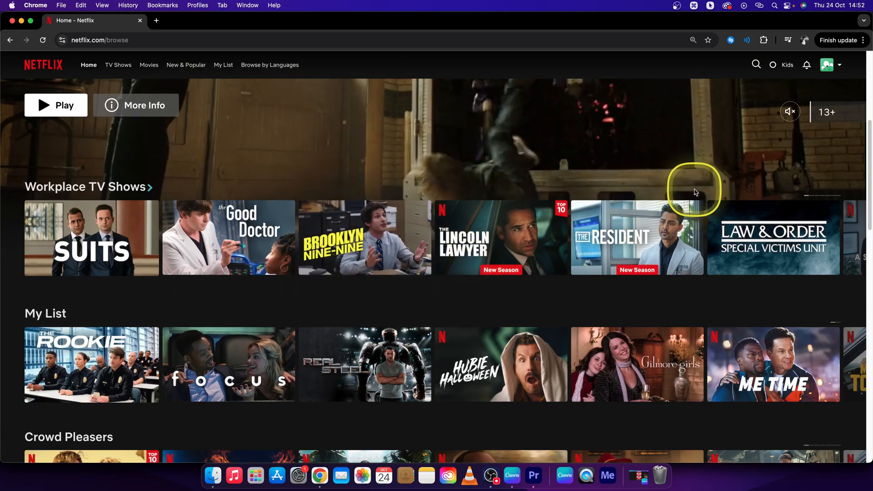
click(829, 65)
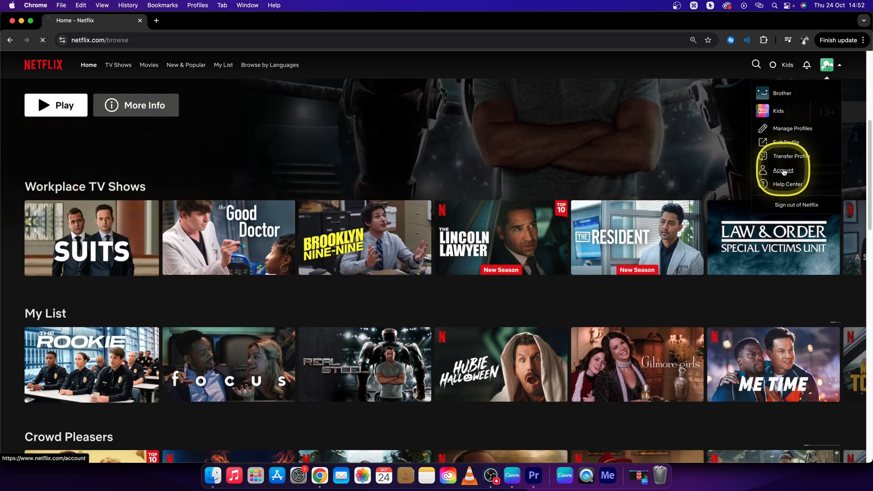
click(783, 171)
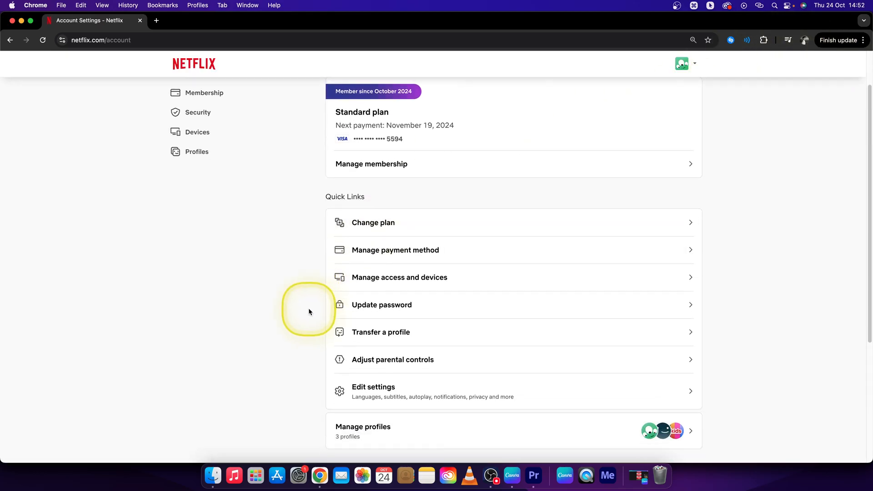
click(373, 391)
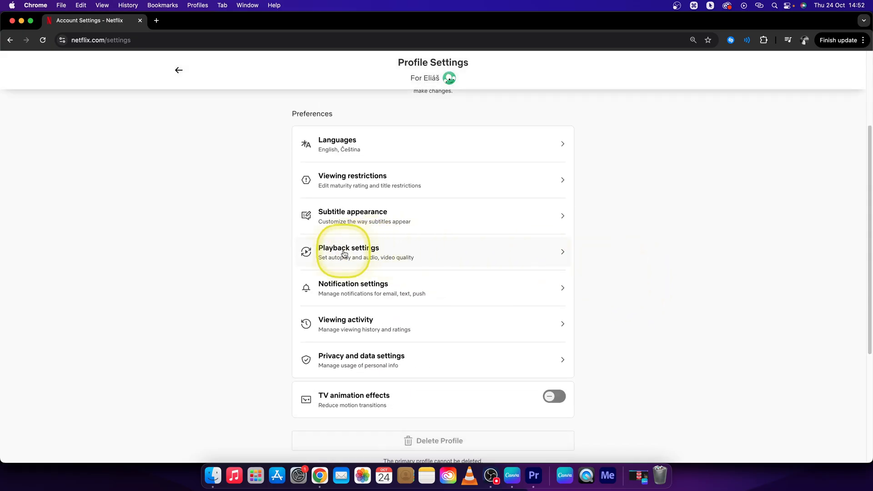
mouse_move(395, 324)
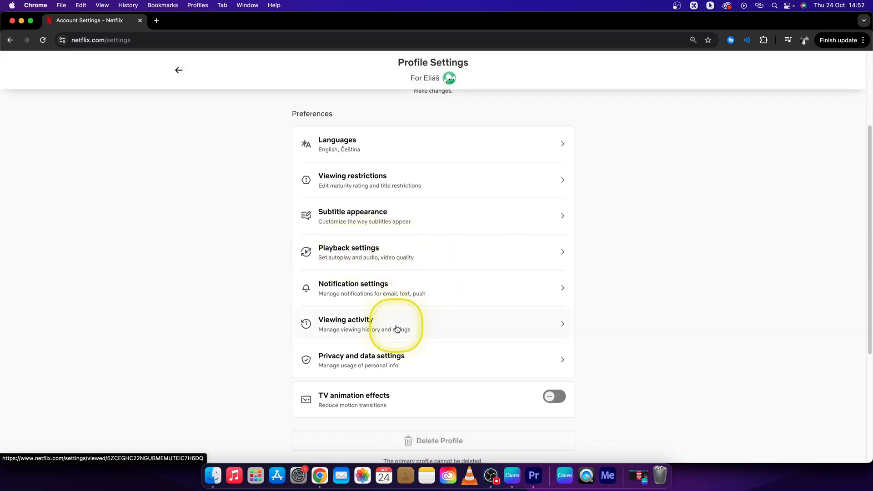
Open Viewing activity from the Profile Settings preferences list
click(390, 325)
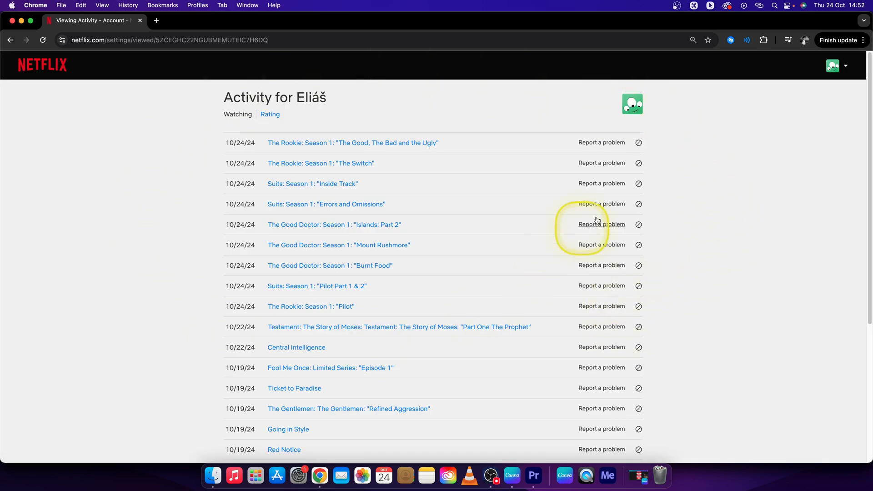
mouse_move(456, 133)
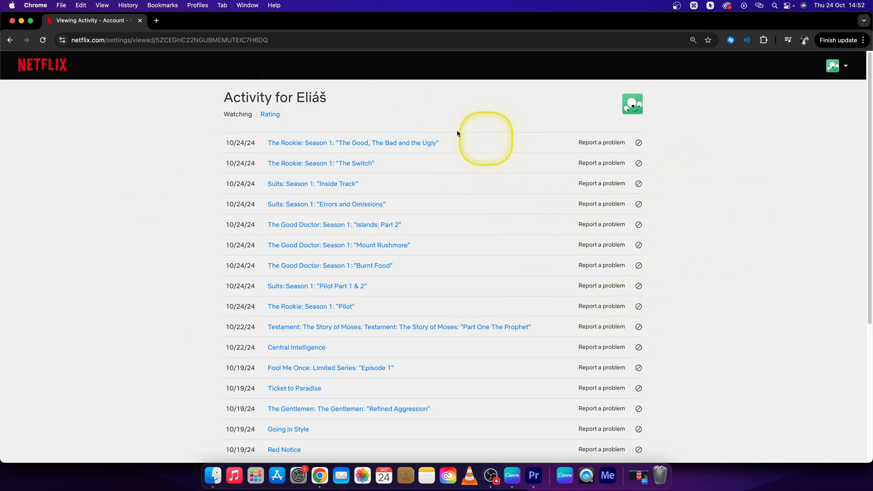
mouse_move(601, 203)
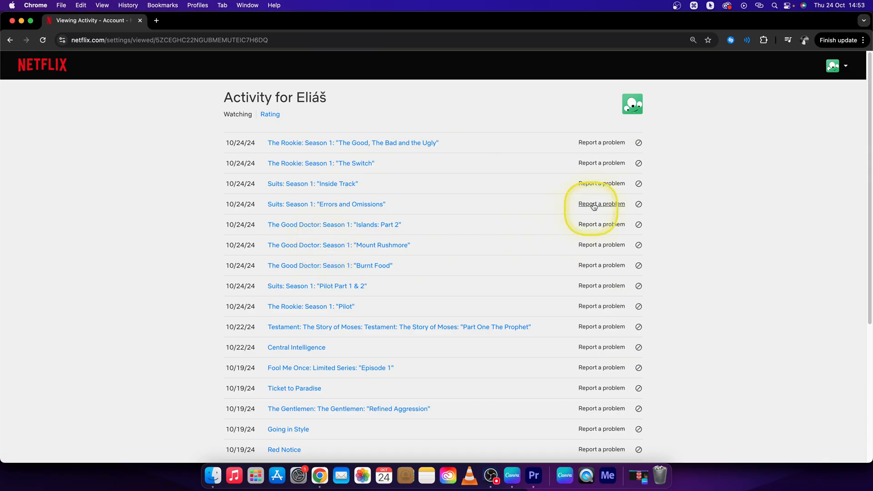
mouse_move(707, 177)
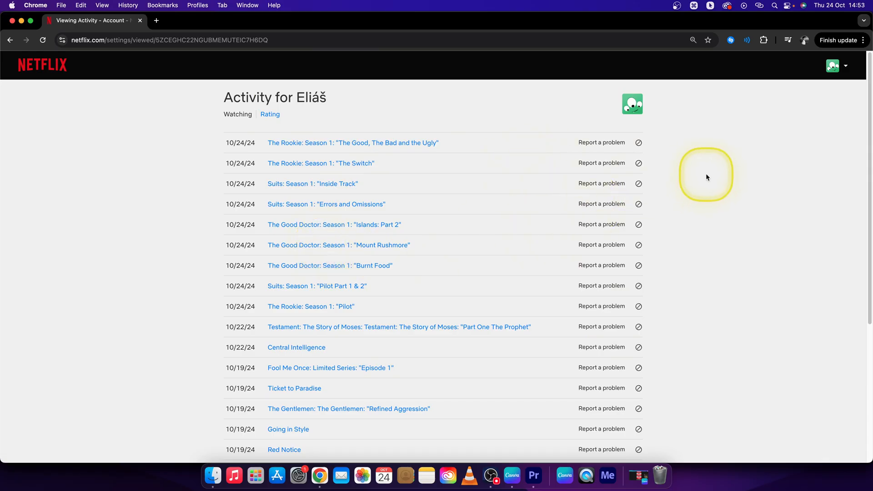
mouse_move(681, 173)
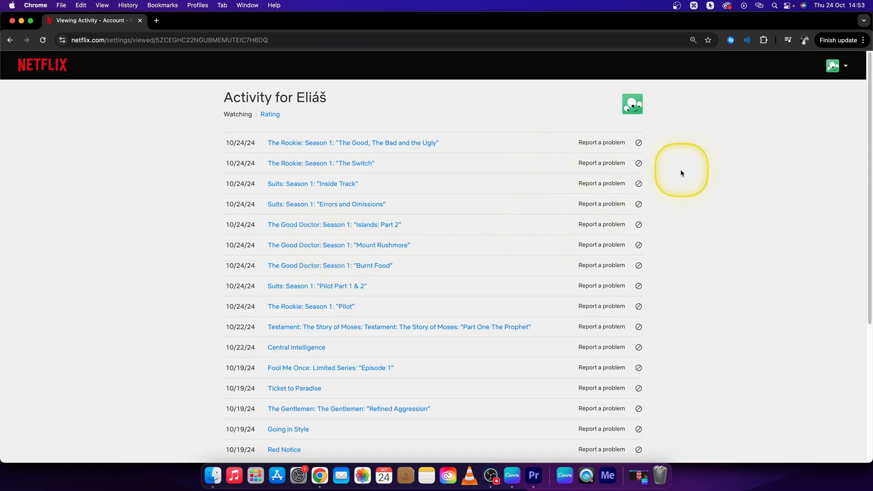
mouse_move(650, 149)
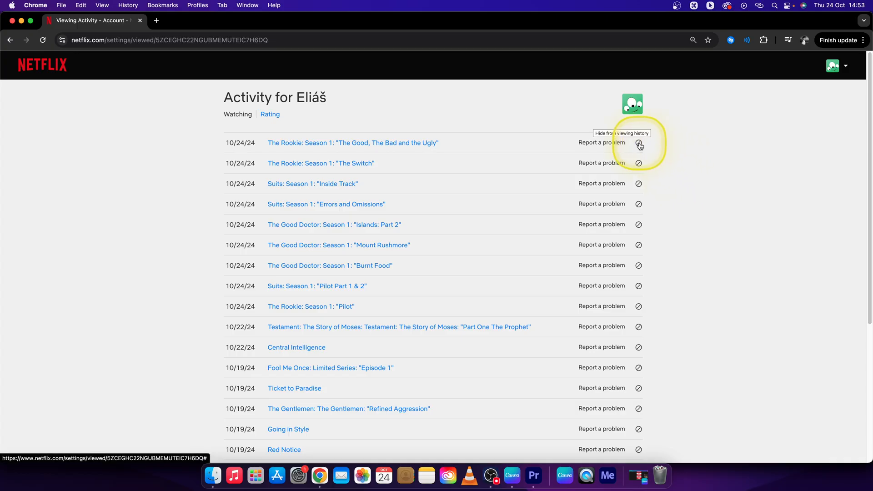
Hide The Rookie: 'The Good, The Bad and the Ugly' from viewing activity, then return to browse home
click(638, 145)
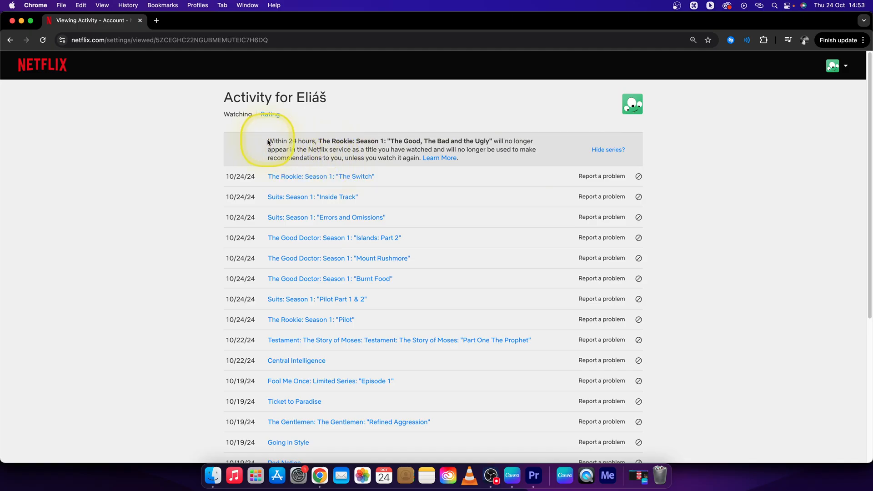
mouse_move(305, 145)
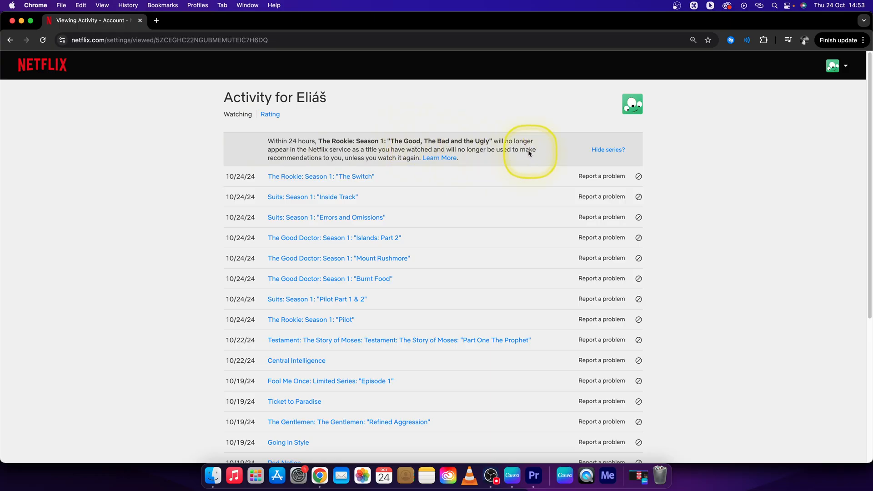
mouse_move(513, 160)
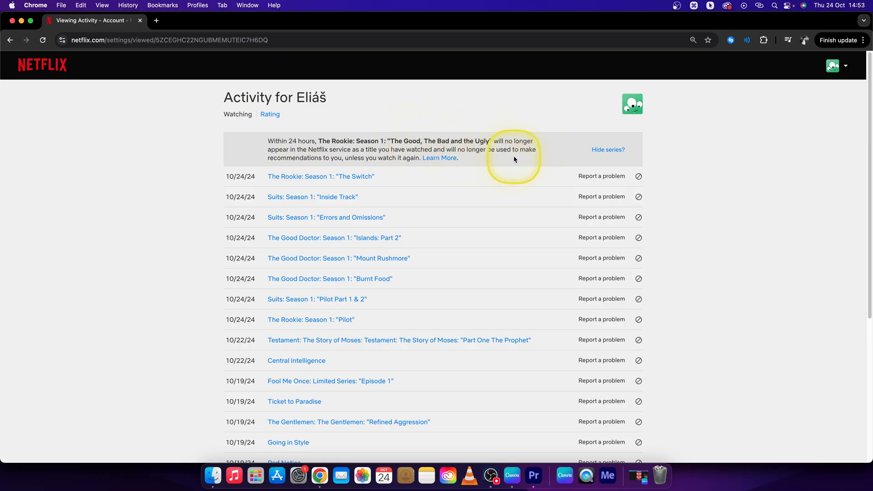
mouse_move(738, 223)
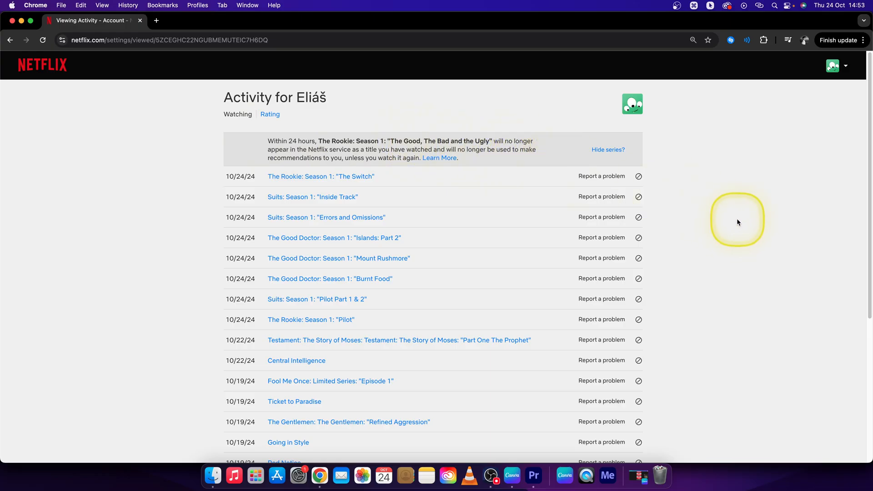
scroll(down, 3)
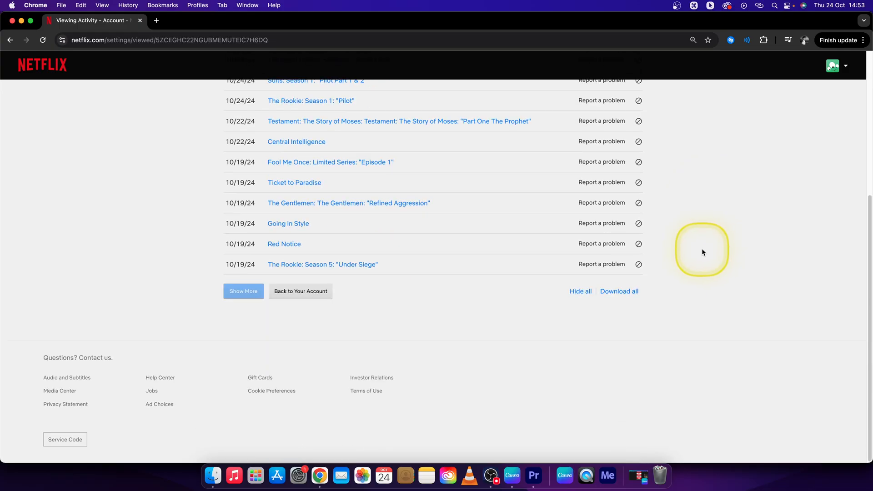
mouse_move(587, 317)
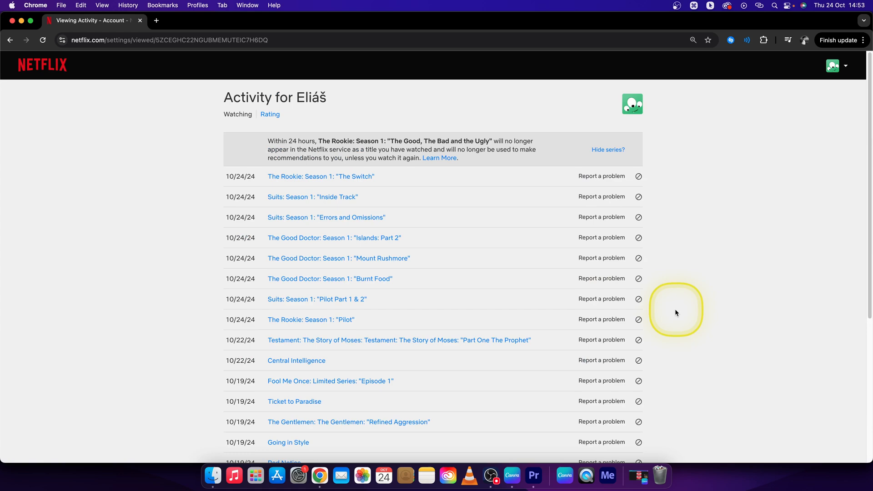
mouse_move(648, 277)
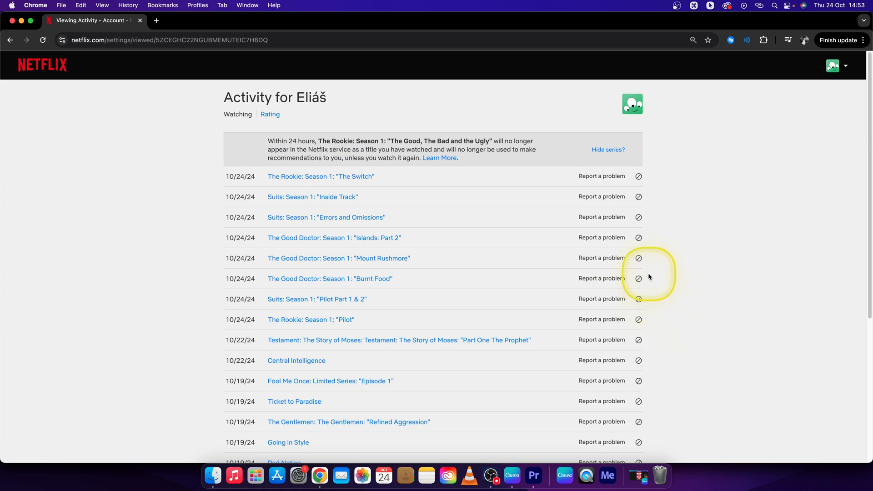
scroll(down, 3)
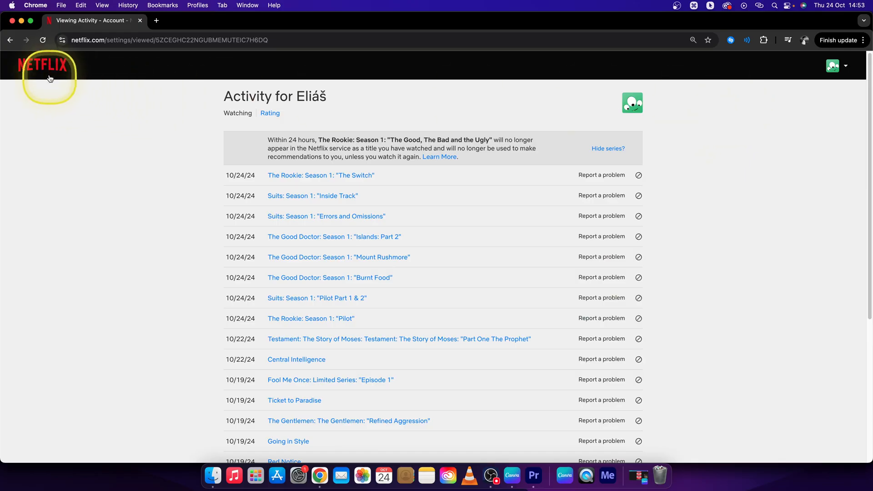
click(43, 64)
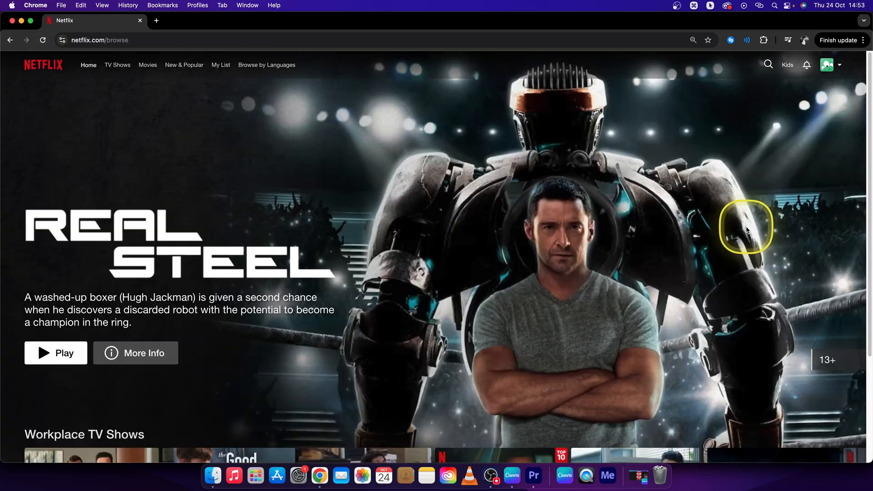